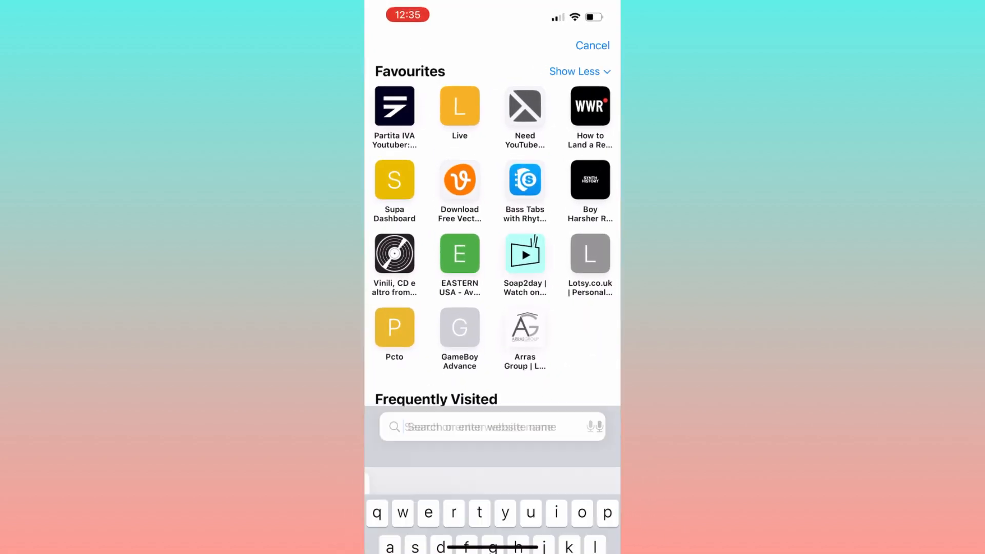
Load the usescarlet.com website from the address bar
{"action": "type", "text": "usescarlet.com"}
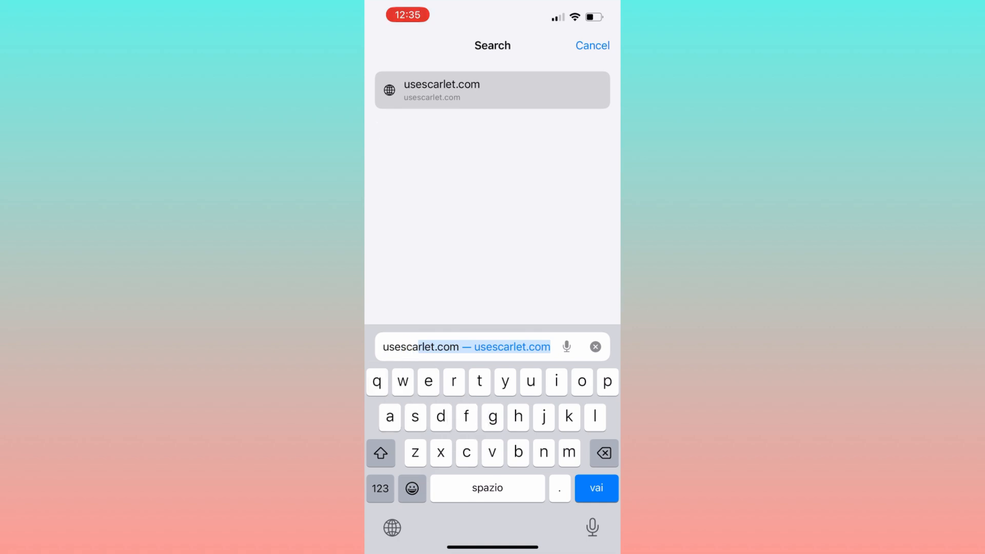
{"action": "left_click", "coordinate": [595, 488]}
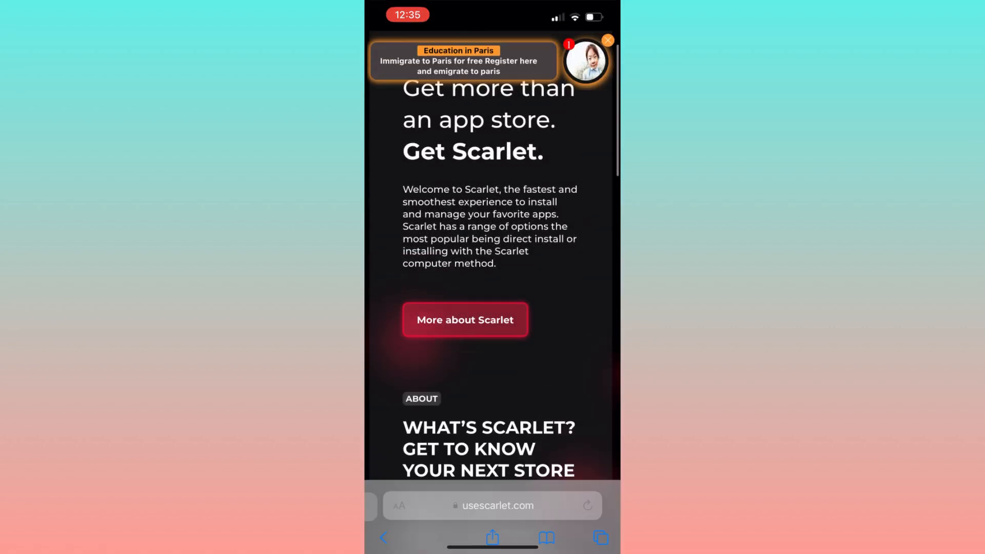
Start the Install (Signed) download from the 'Get it? Get Scarlet.' section
{"action": "scroll", "scroll_direction": "down", "scroll_amount": 3}
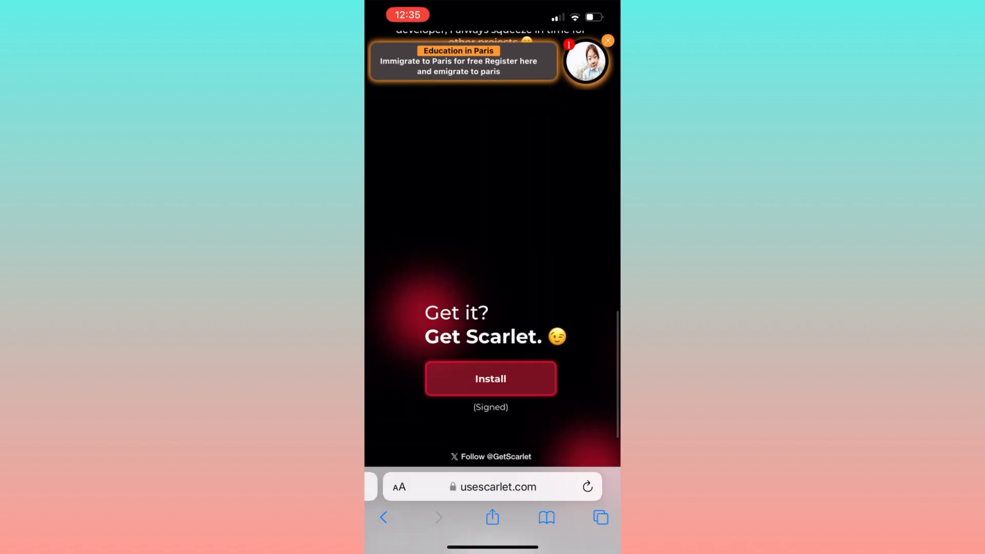
{"action": "left_click", "coordinate": [490, 379]}
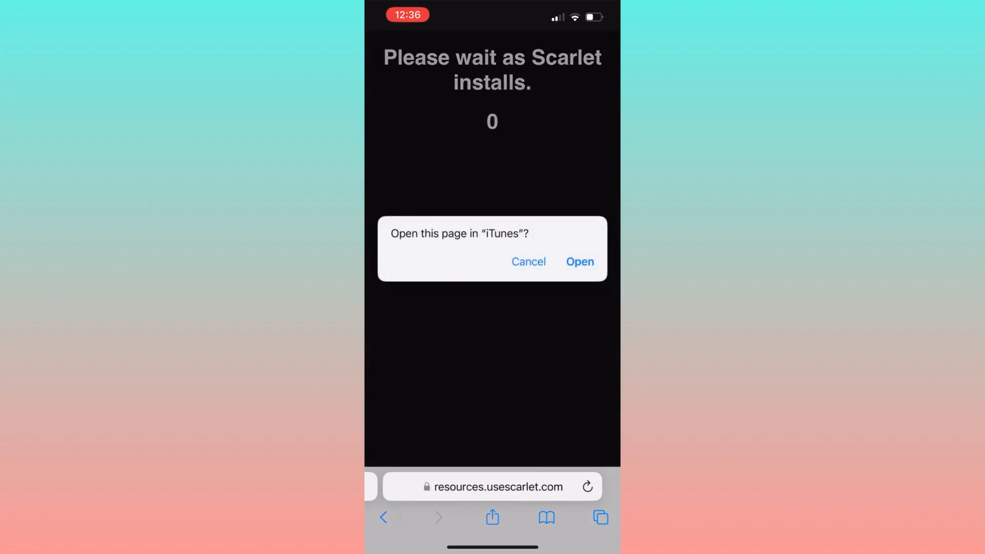
Allow the page to open in iTunes and confirm installing Scarlet from hop3.usescarlet.com
{"action": "left_click", "coordinate": [579, 262]}
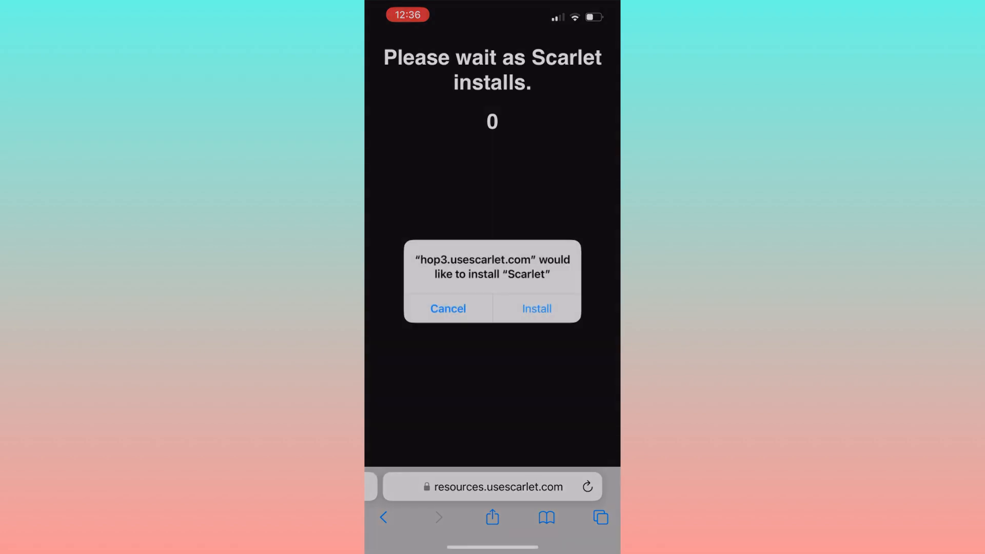
{"action": "left_click", "coordinate": [536, 309]}
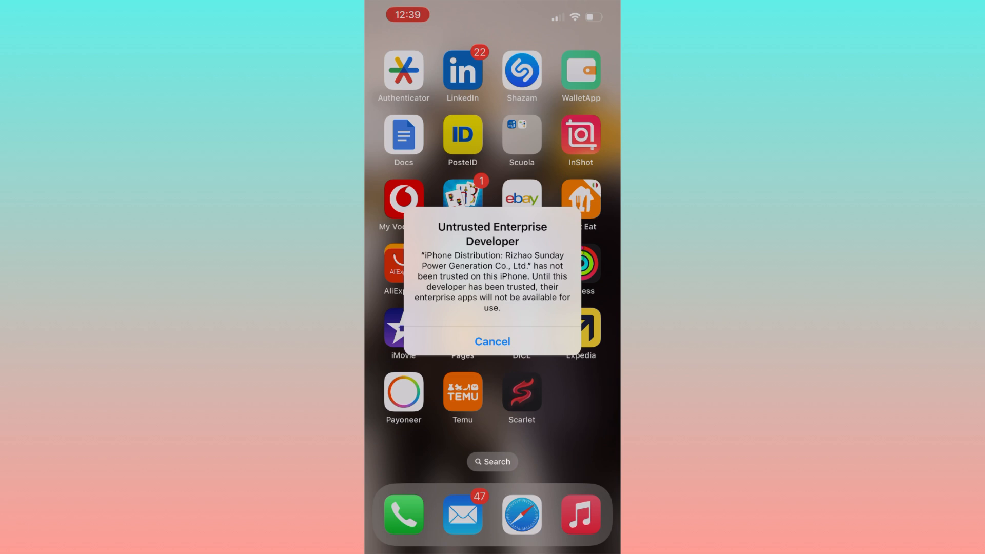
Cancel the Untrusted Enterprise Developer alert shown when launching Scarlet
{"action": "left_click", "coordinate": [492, 340]}
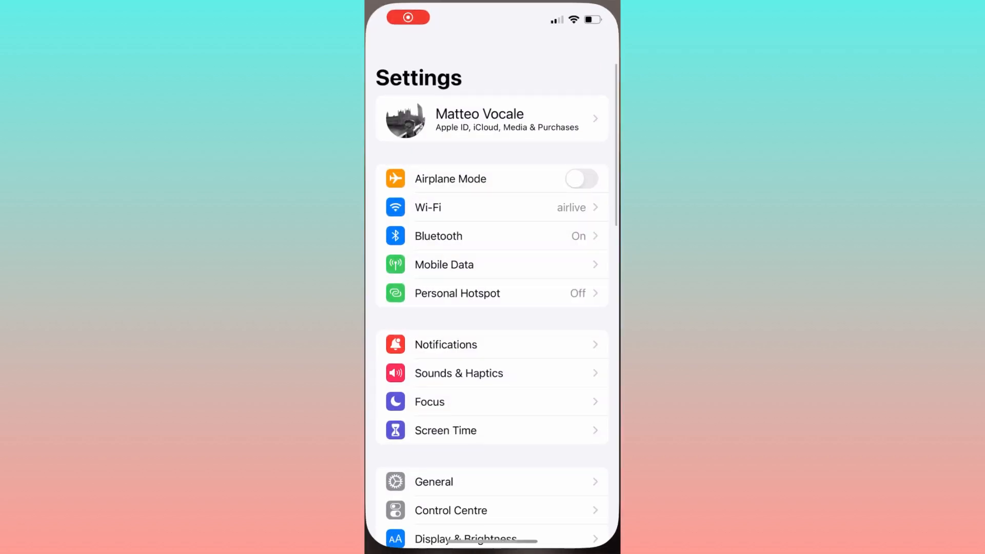
Trust the Rizhao Sunday Power Generation Co., Ltd. developer under VPN & Device Management
{"action": "left_click", "coordinate": [433, 481]}
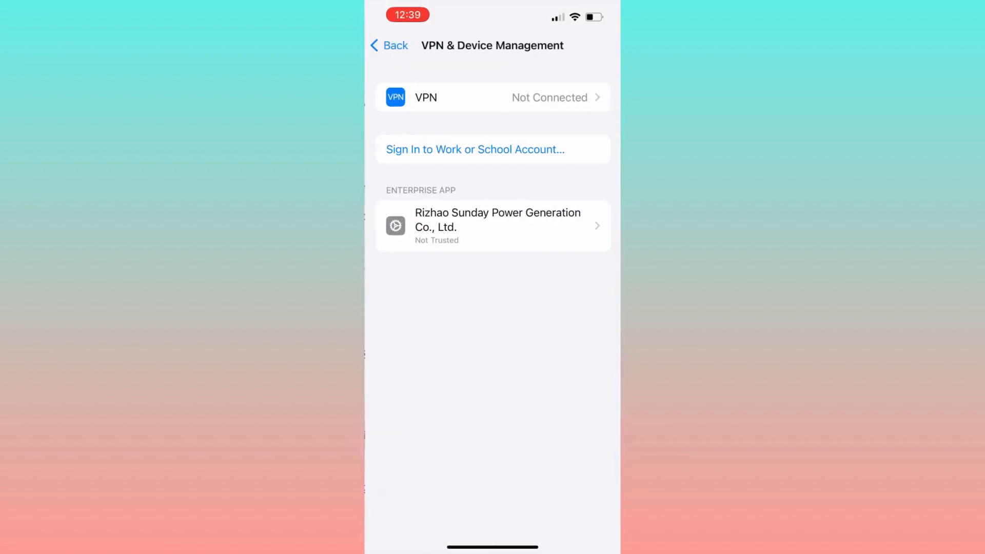
{"action": "left_click", "coordinate": [491, 226]}
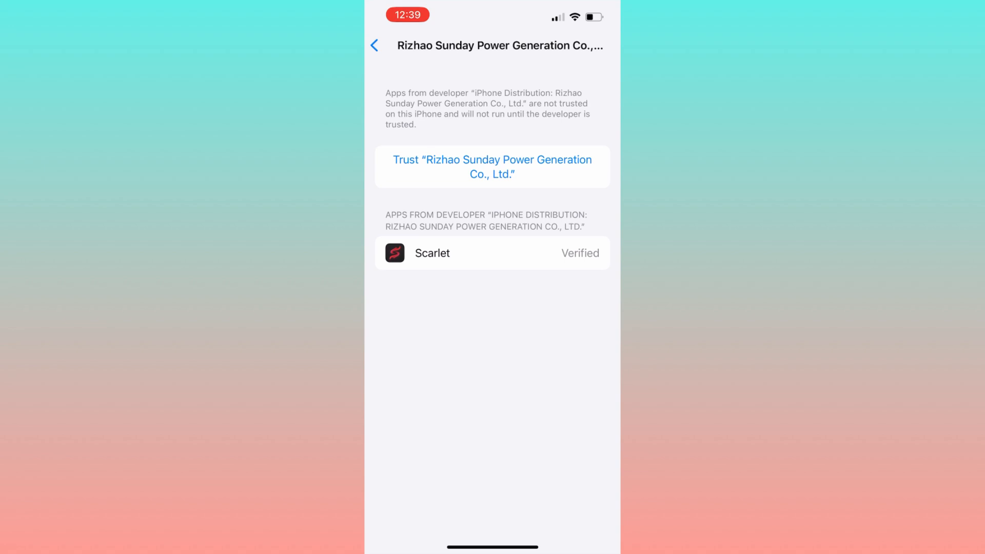
{"action": "left_click", "coordinate": [492, 166]}
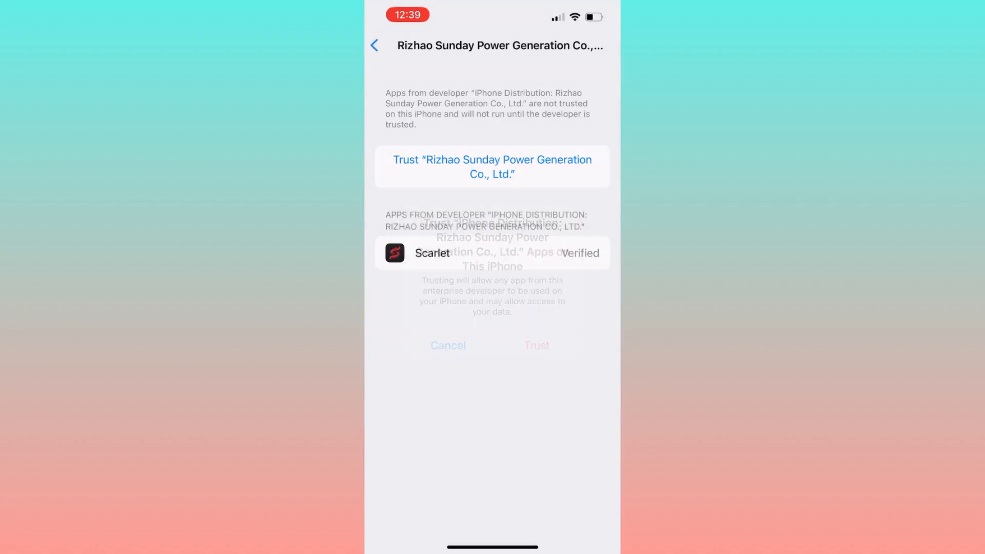
{"action": "left_click", "coordinate": [537, 344]}
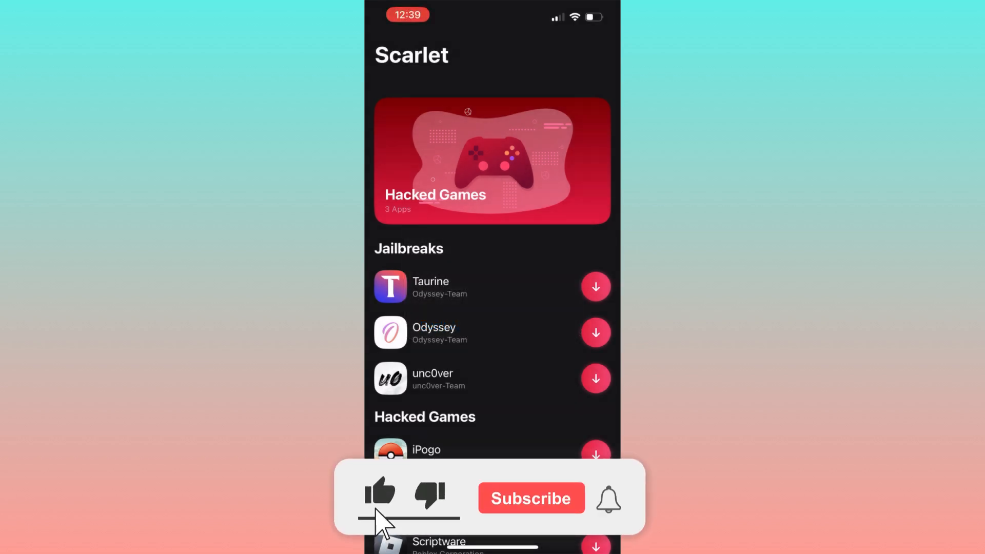
Launch Scarlet to view its catalog with Taurine, Odyssey and unc0ver jailbreaks
{"action": "left_click", "coordinate": [379, 497]}
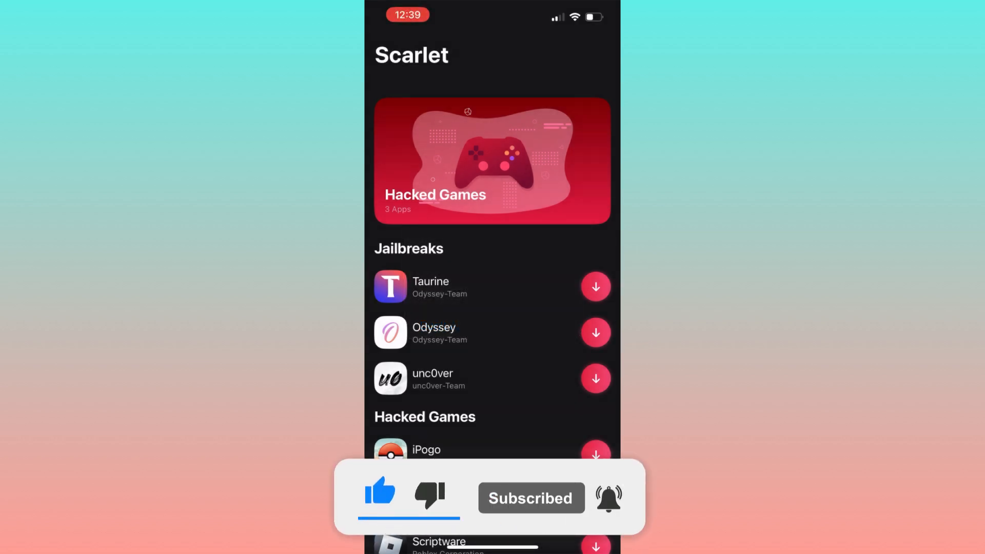